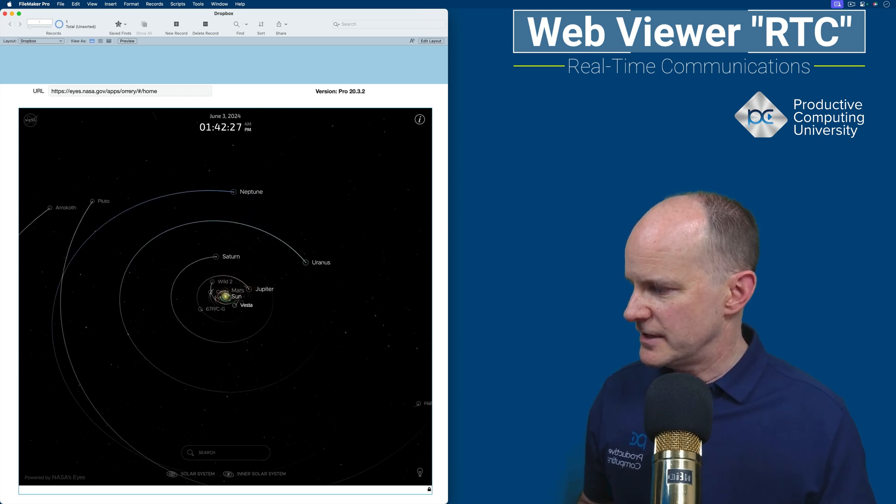
# - Search the orrery for 'jupit', fly to Jupiter and dismiss its information panel
pyautogui.write('jupit')
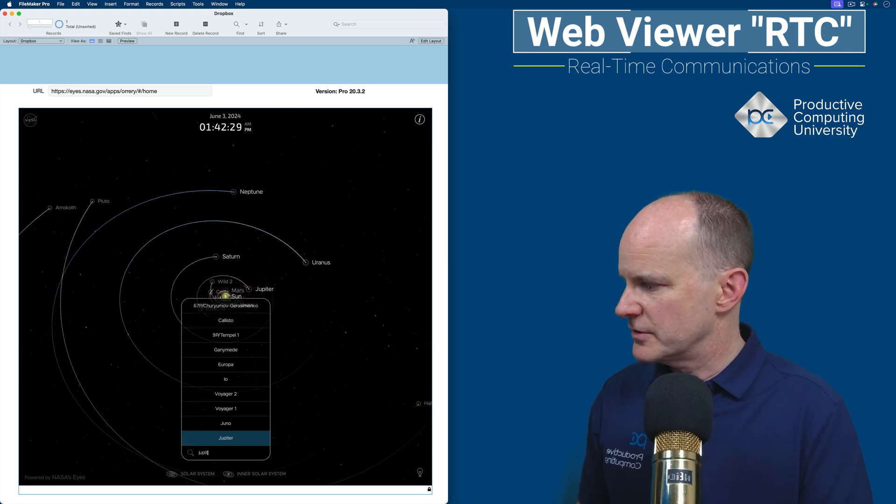
pyautogui.click(225, 438)
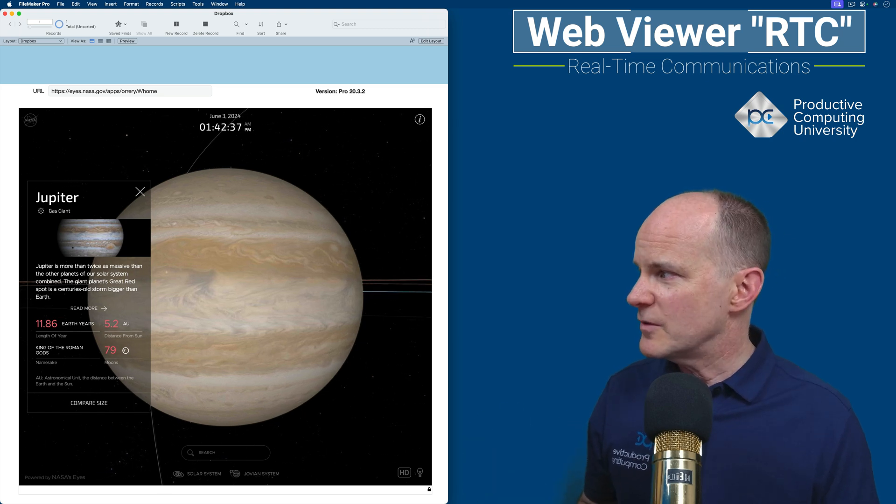
pyautogui.click(141, 193)
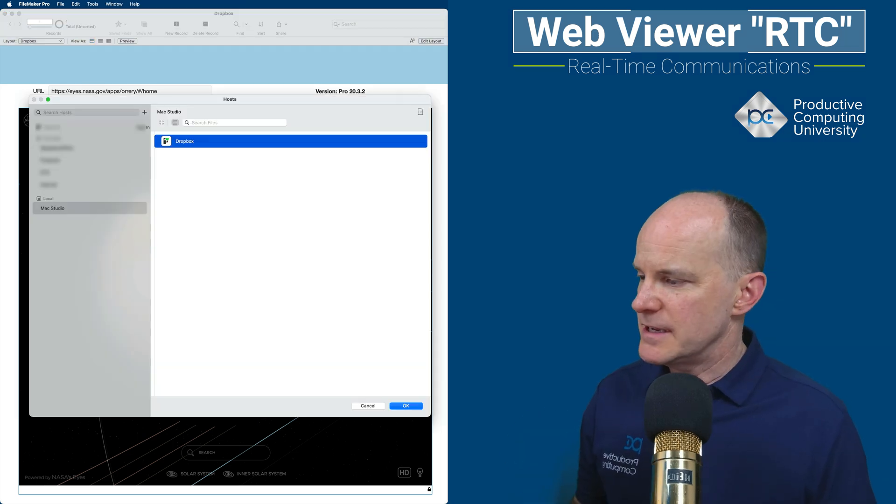
# - Confirm the Hosts dialog to open the Dropbox file hosted on Mac Studio
pyautogui.click(405, 405)
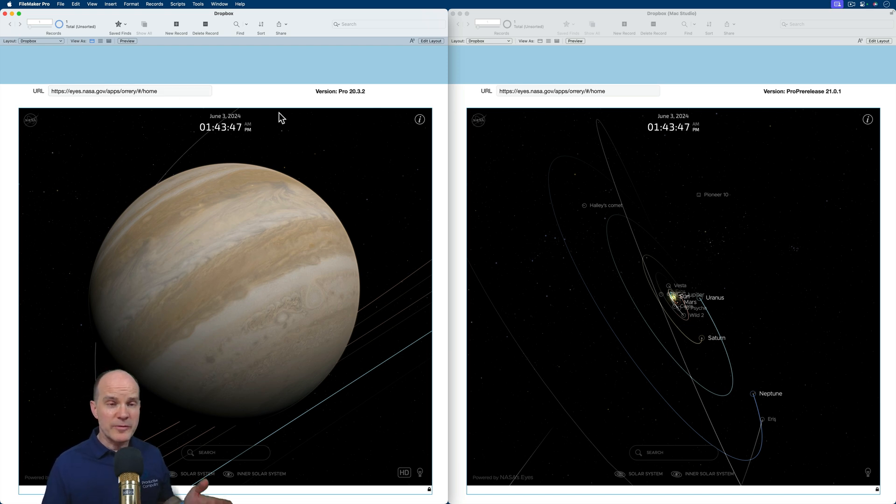
pyautogui.moveTo(334, 132)
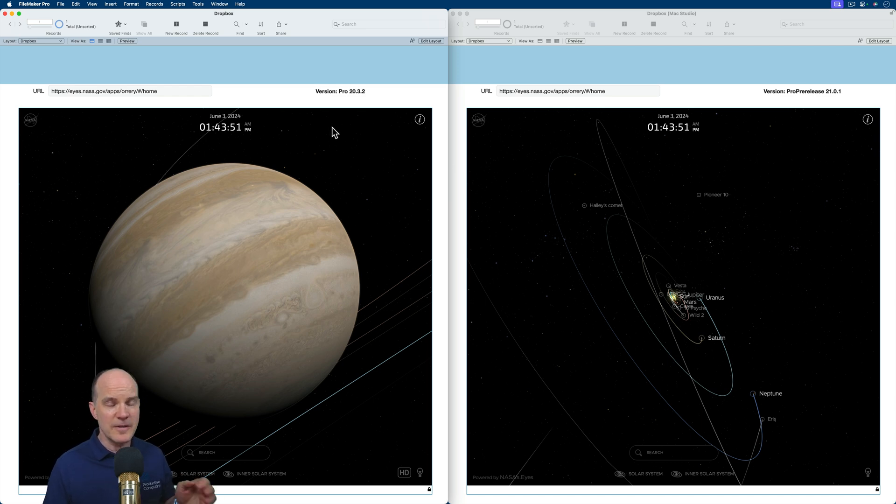
# - Replace the web viewer URL, starting to enter the Claris address ('clar')
pyautogui.click(129, 91)
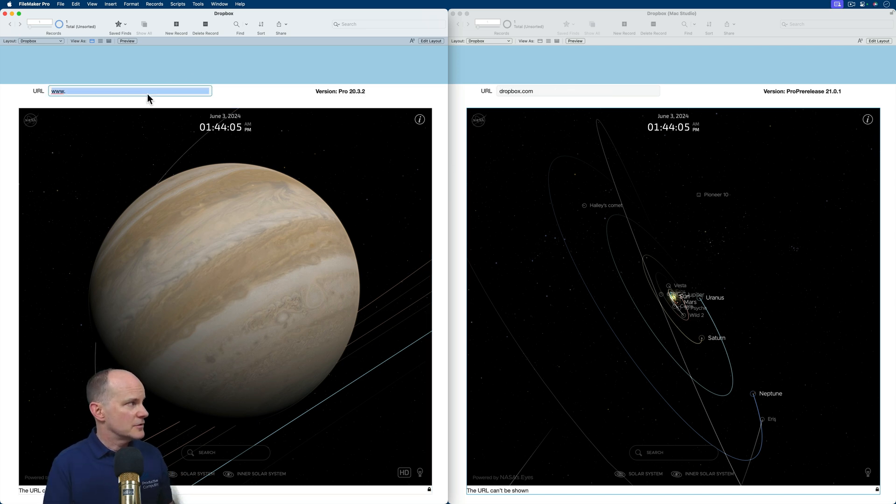
pyautogui.write('clar')
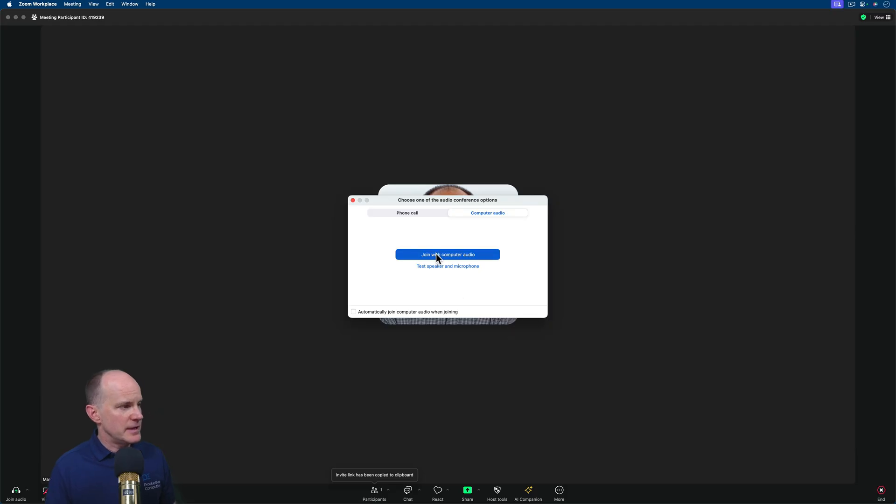
# - Join the Zoom meeting with computer audio and copy its invite link
pyautogui.click(448, 254)
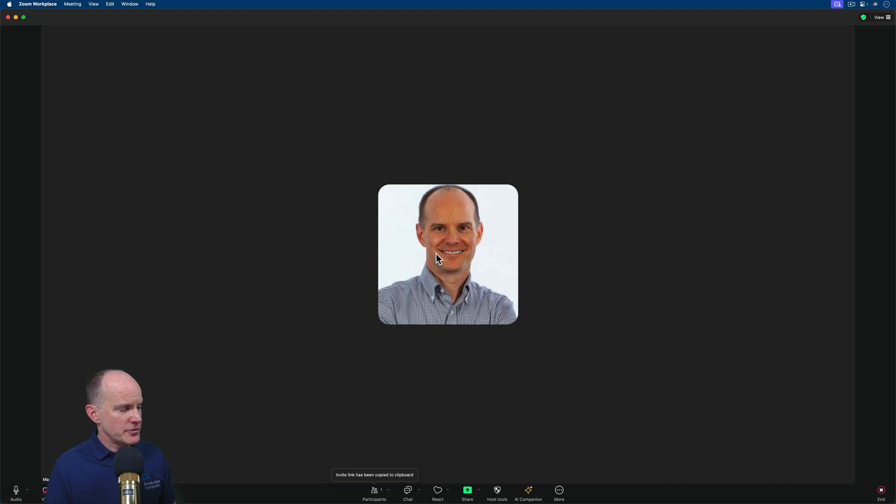
pyautogui.moveTo(397, 495)
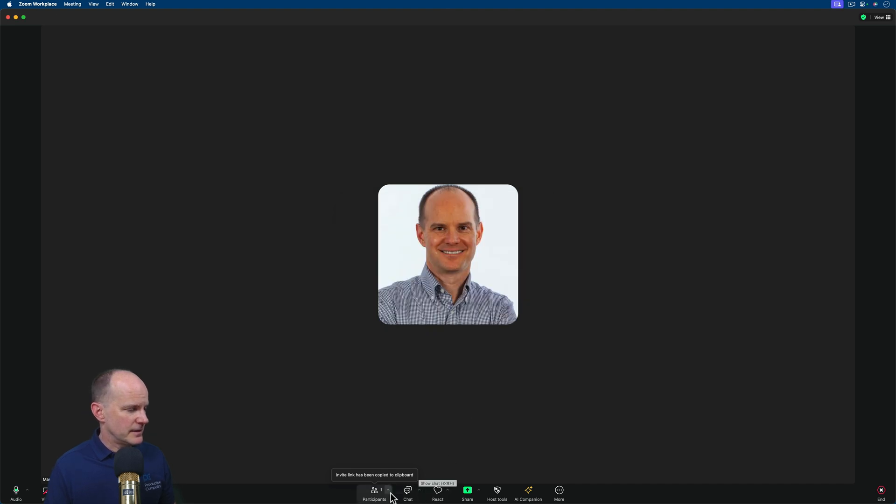
pyautogui.click(391, 493)
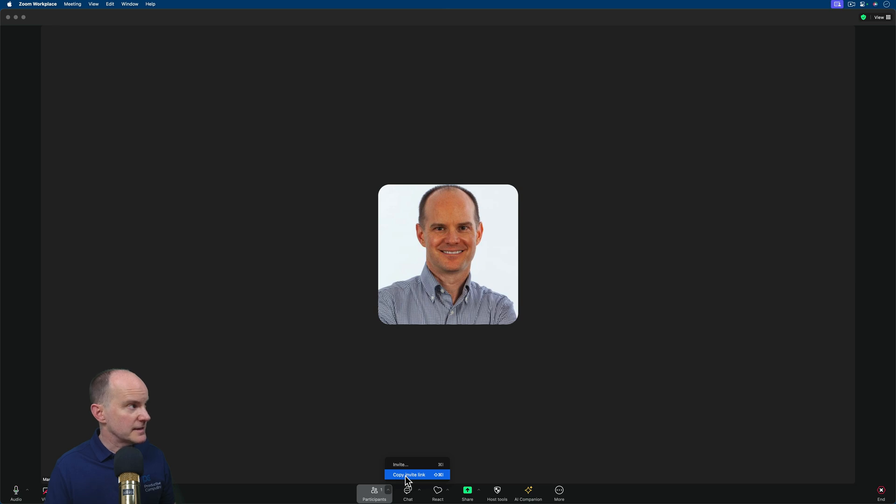
pyautogui.click(410, 474)
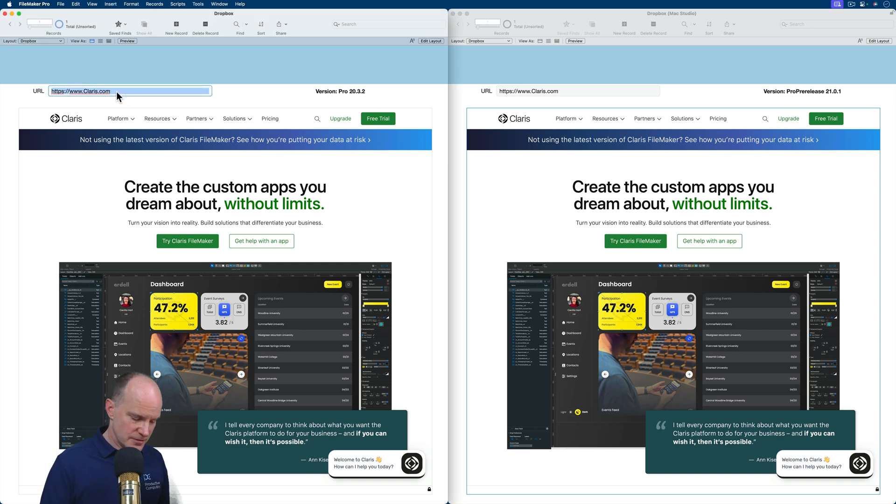
pyautogui.write('https://productive...')
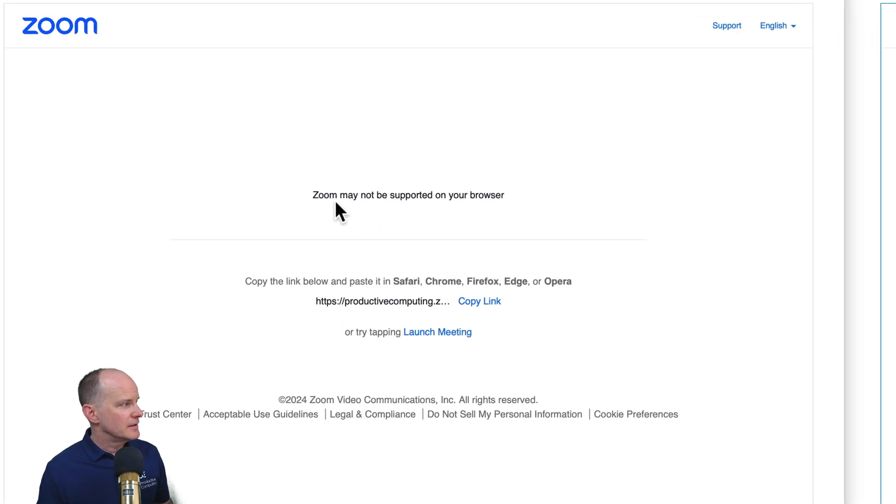
pyautogui.moveTo(383, 209)
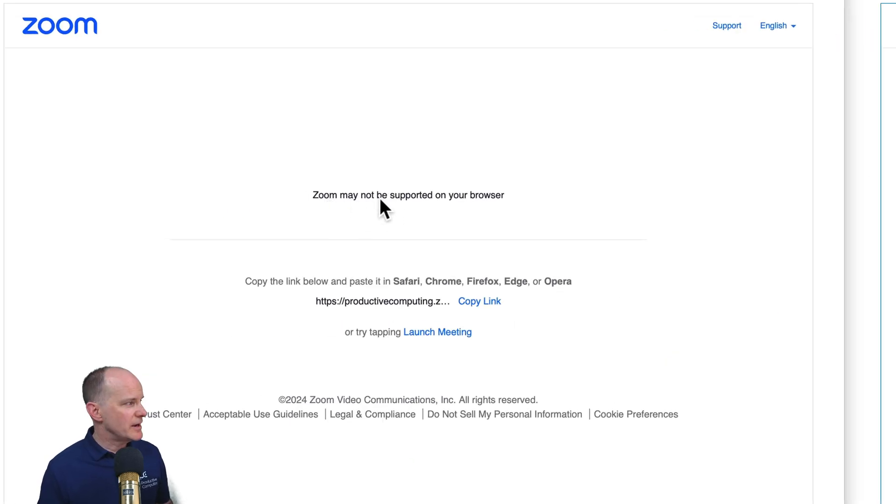
pyautogui.moveTo(490, 216)
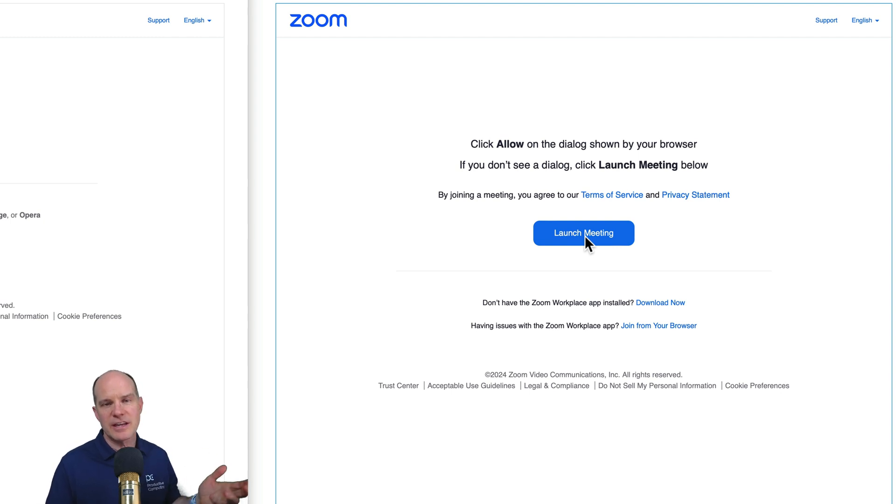
pyautogui.moveTo(587, 164)
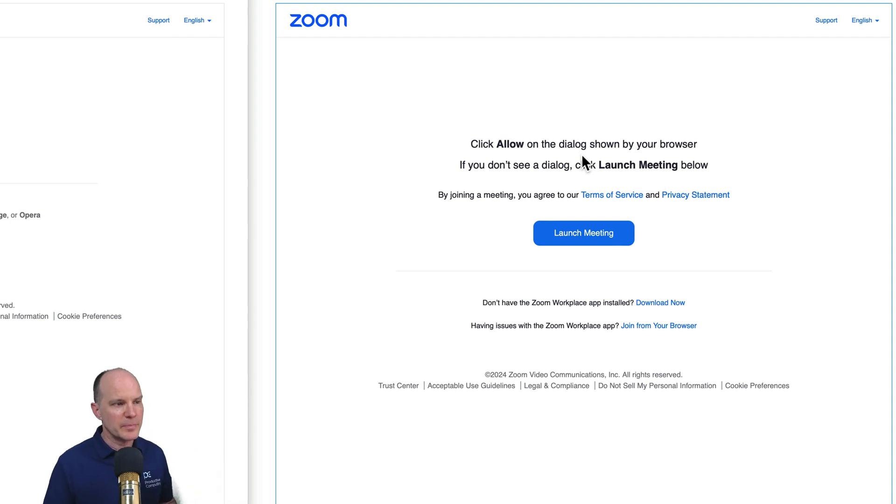
pyautogui.moveTo(493, 341)
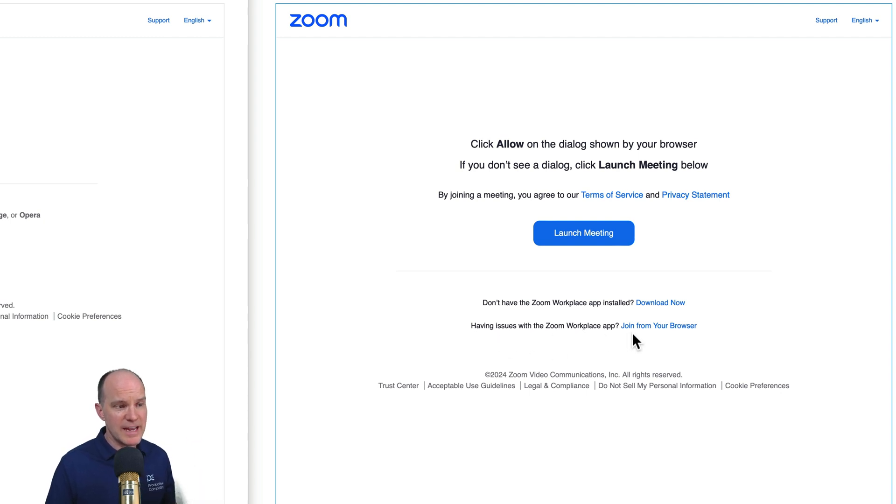
pyautogui.moveTo(665, 334)
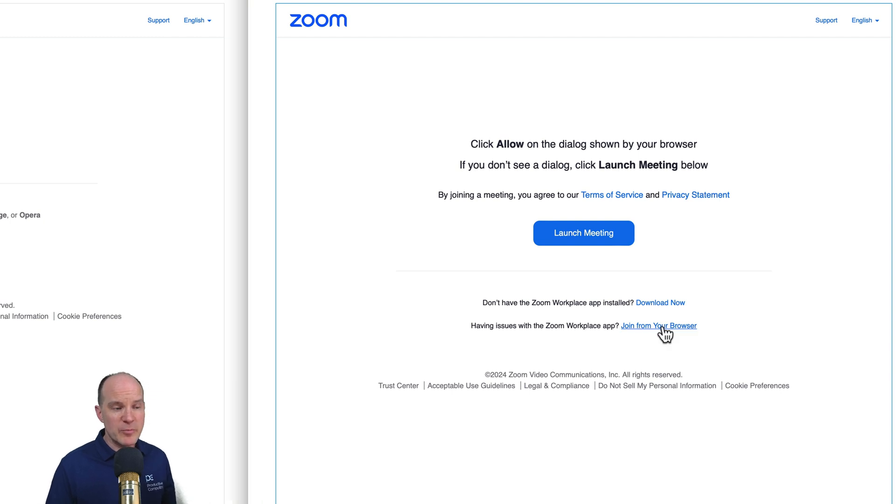
# - Choose 'Join from Your Browser' on the Zoom page in the prerelease web viewer
pyautogui.click(660, 326)
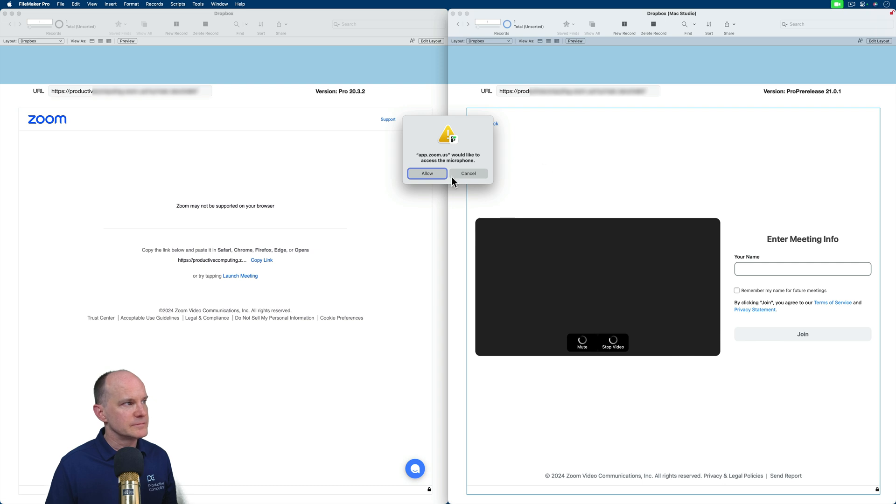
# - Allow Zoom access to the microphone and the camera
pyautogui.click(428, 173)
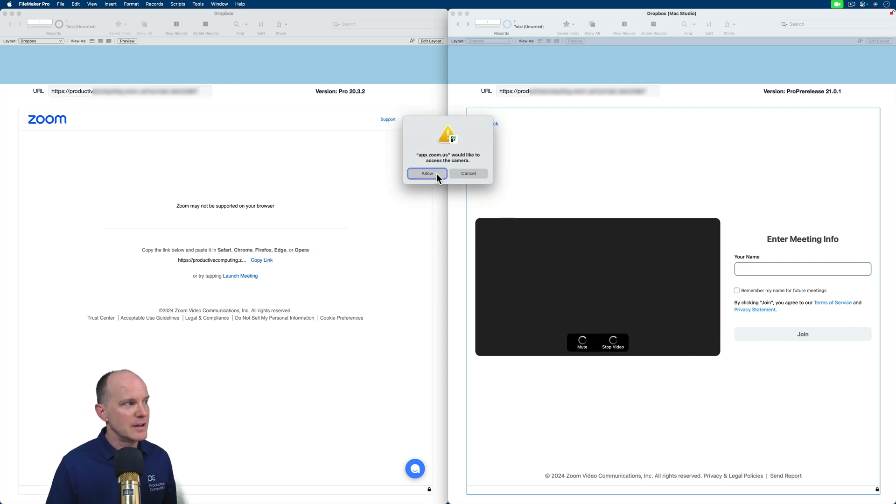
pyautogui.click(428, 173)
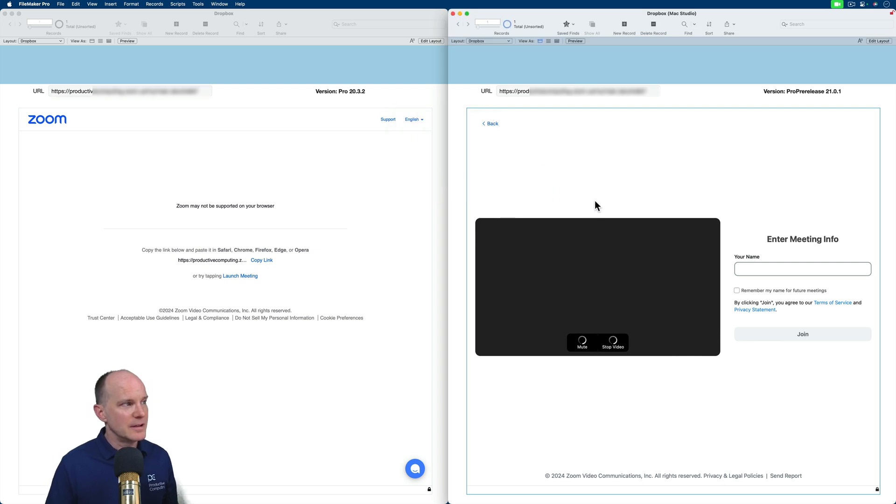